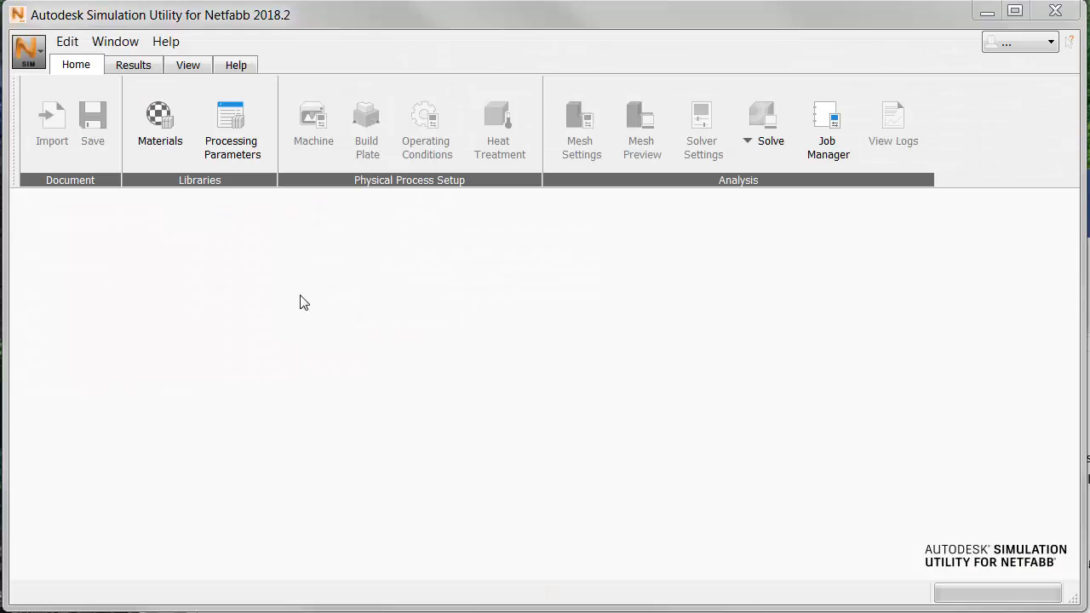
{"action": "mouse_move", "coordinate": [315, 220]}
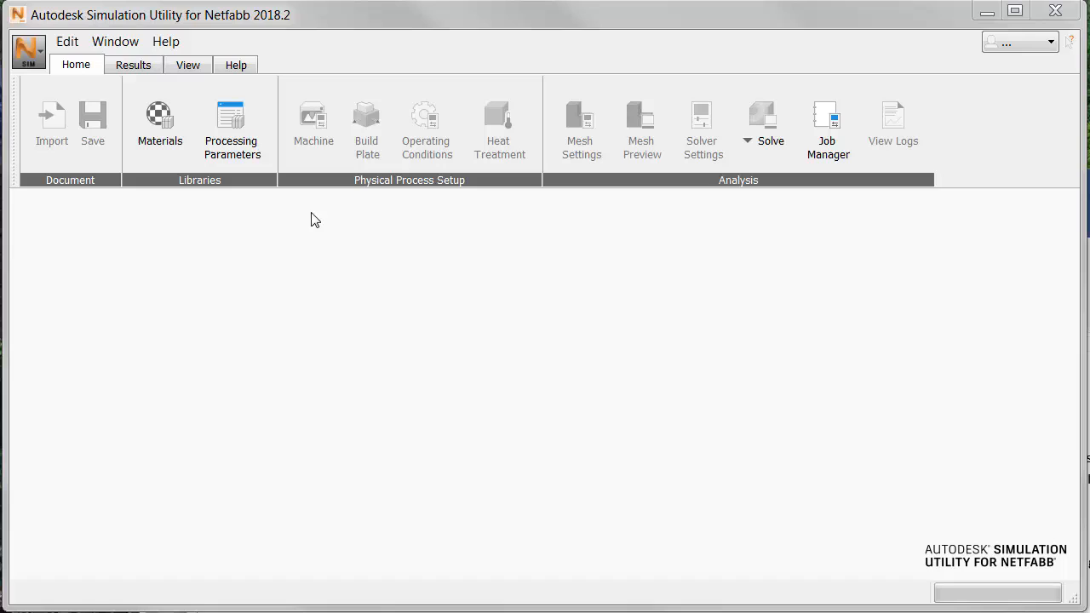
{"action": "mouse_move", "coordinate": [232, 128]}
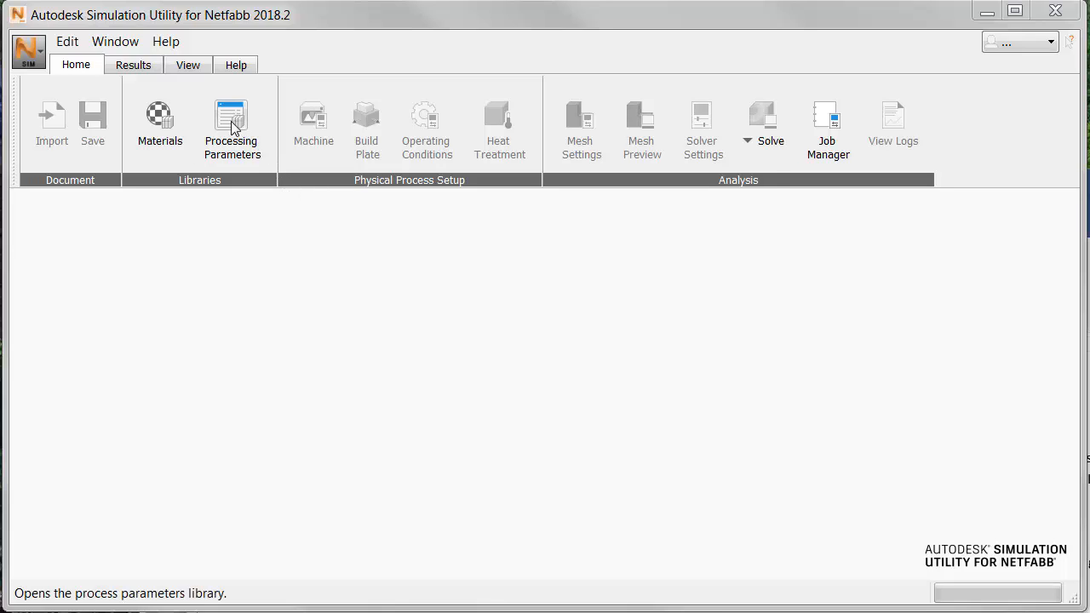
Browse the Processing Parameters library, scrolling through the saved Inconel parameter sets
{"action": "left_click", "coordinate": [231, 122]}
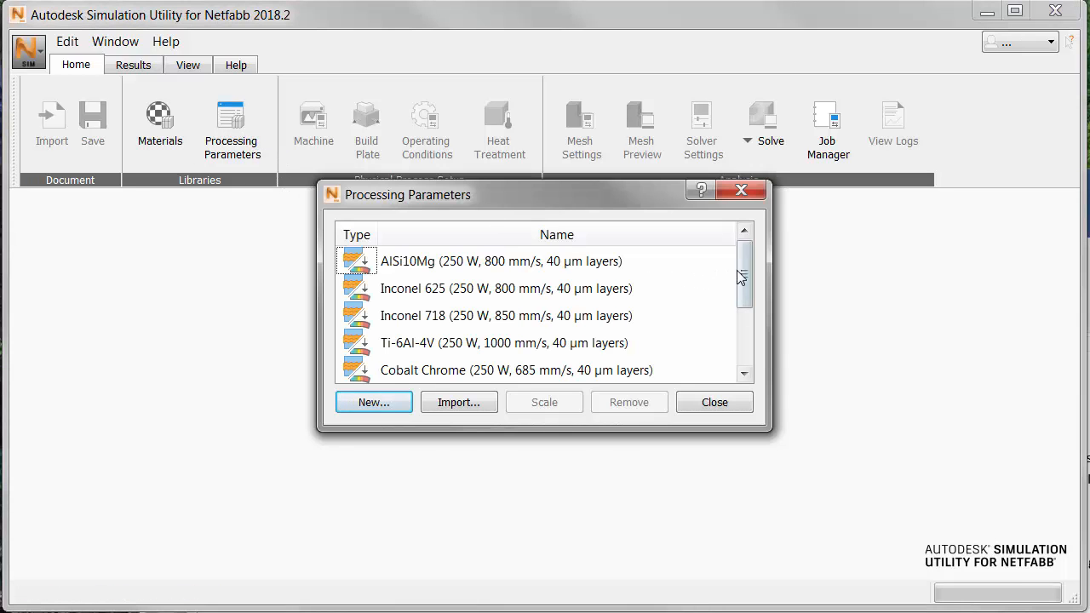
{"action": "scroll", "scroll_direction": "down", "scroll_amount": 3}
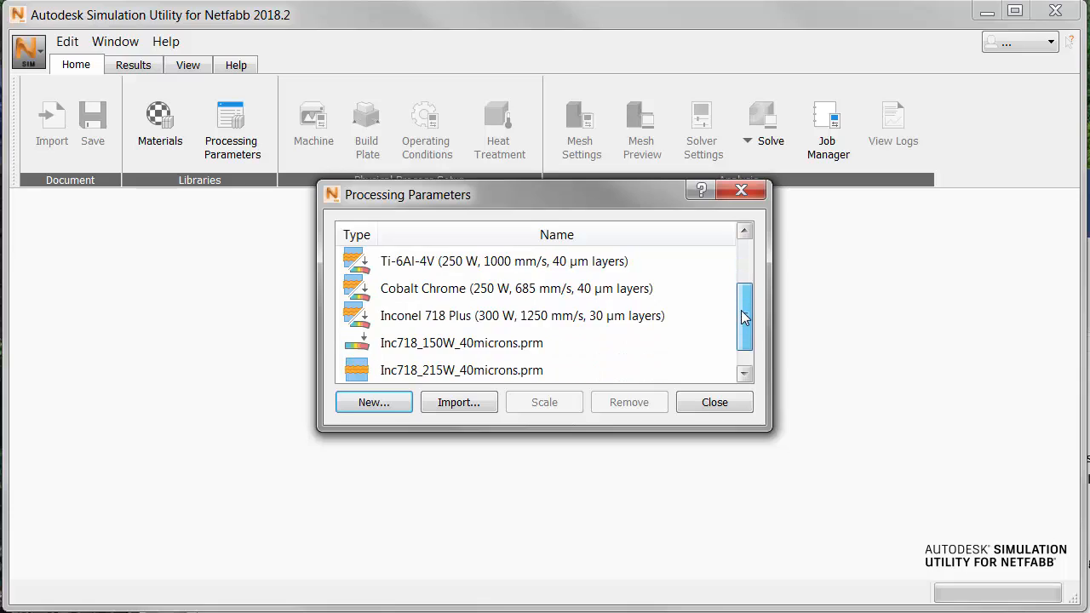
{"action": "scroll", "scroll_direction": "up", "scroll_amount": 3}
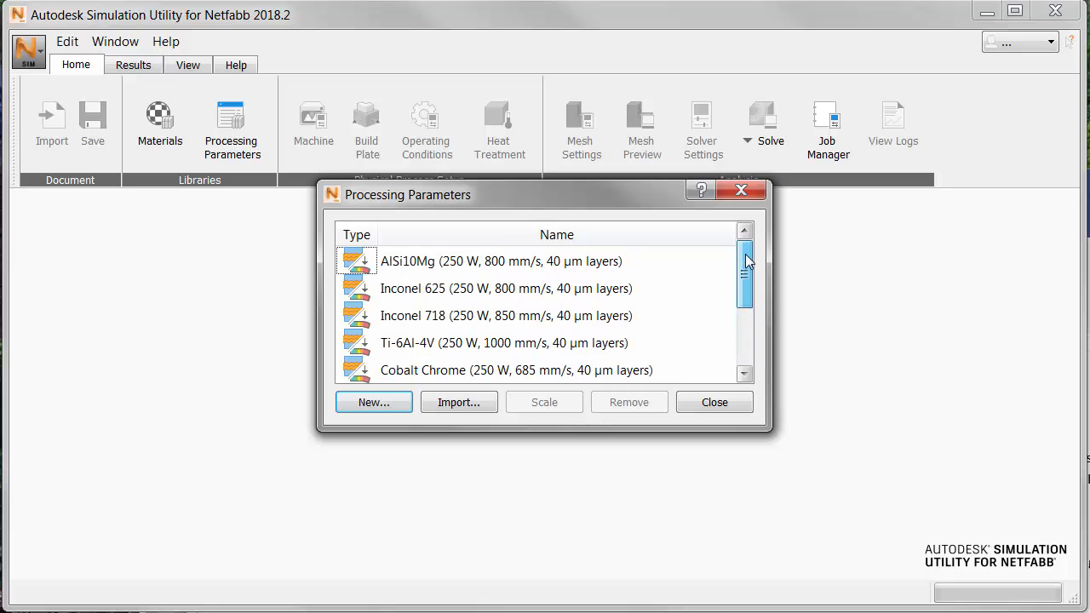
{"action": "mouse_move", "coordinate": [650, 293]}
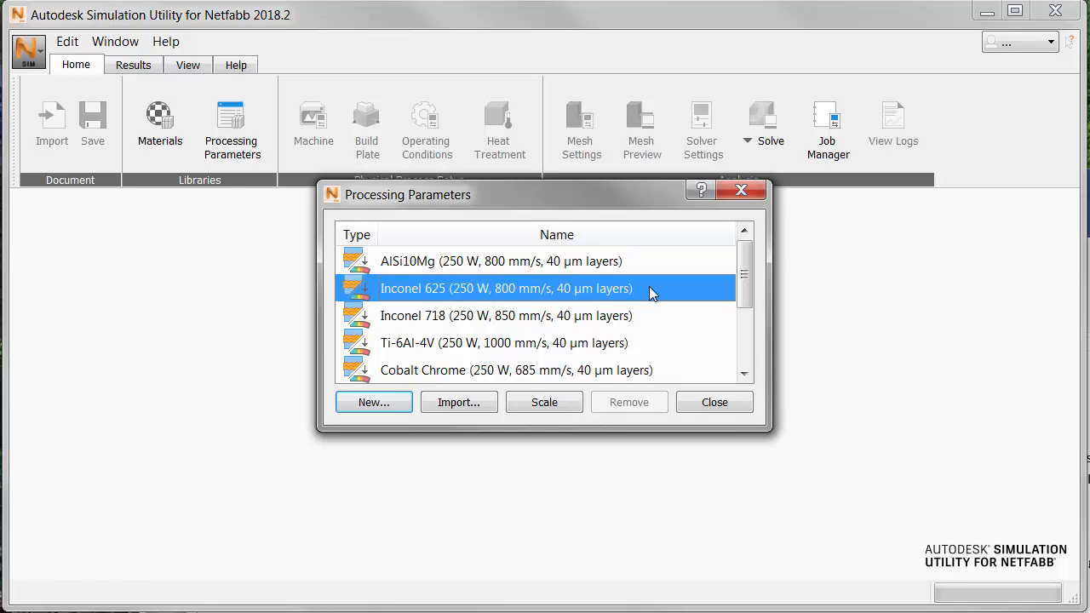
{"action": "mouse_move", "coordinate": [551, 308]}
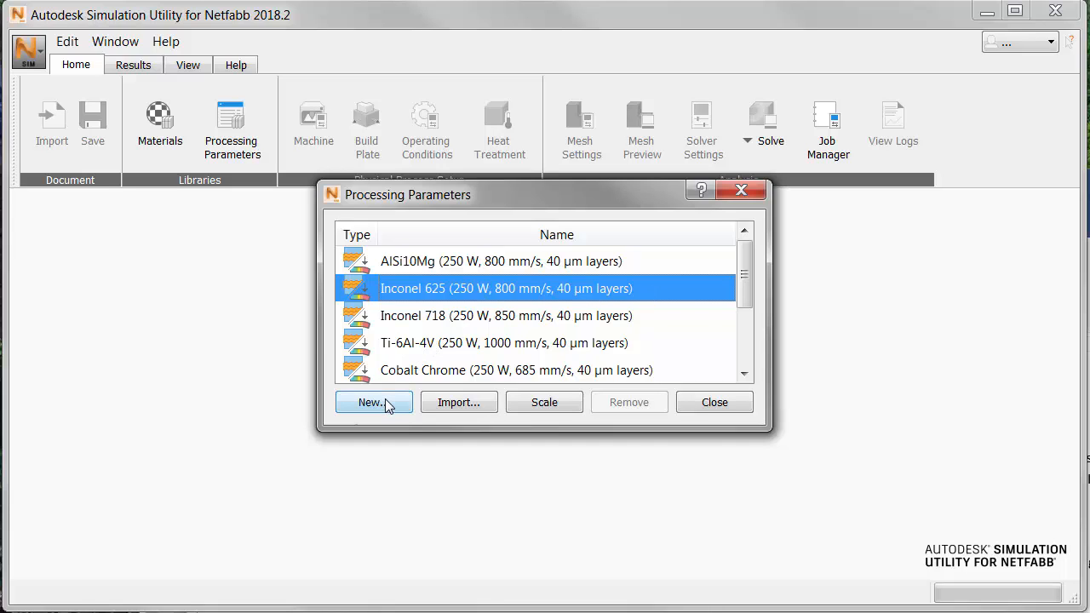
Start a new parameter set and enter physical values: laser power 150, beam 0.15, speed 600, recoat 10
{"action": "left_click", "coordinate": [370, 402]}
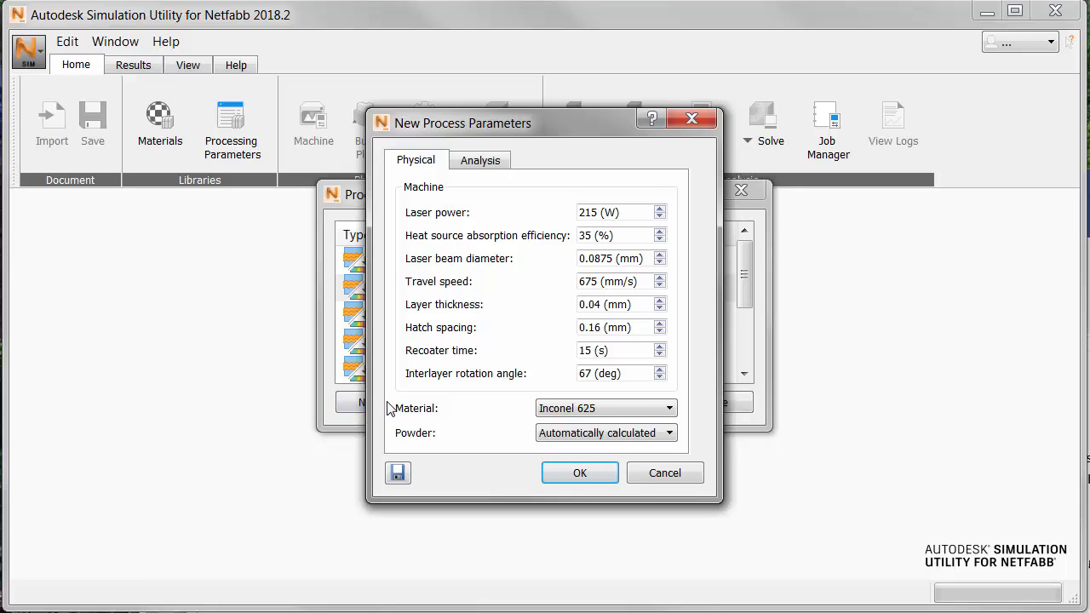
{"action": "mouse_move", "coordinate": [697, 279]}
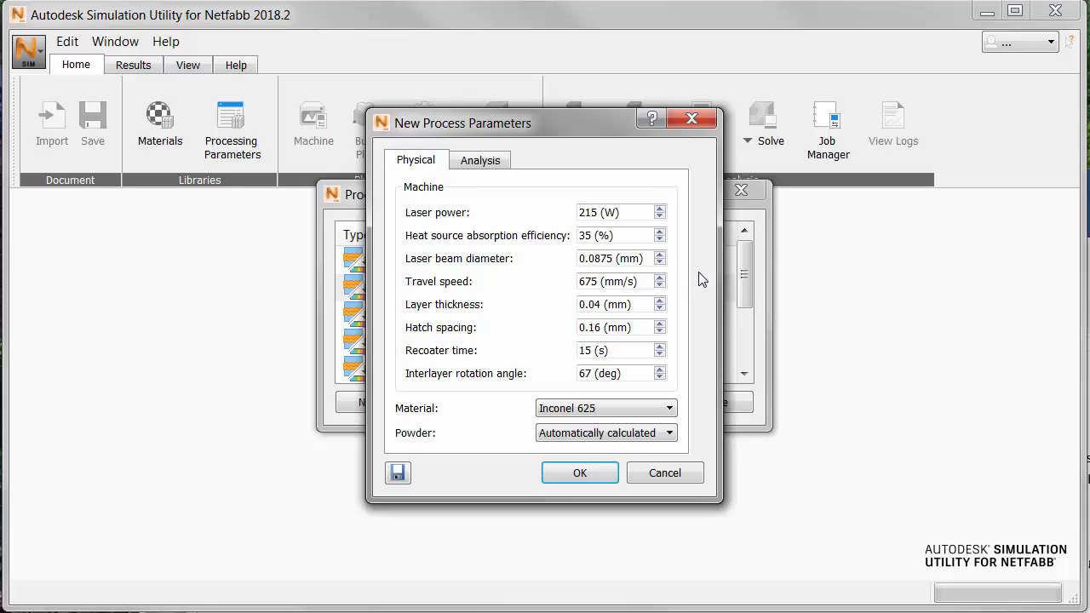
{"action": "left_click", "coordinate": [616, 211]}
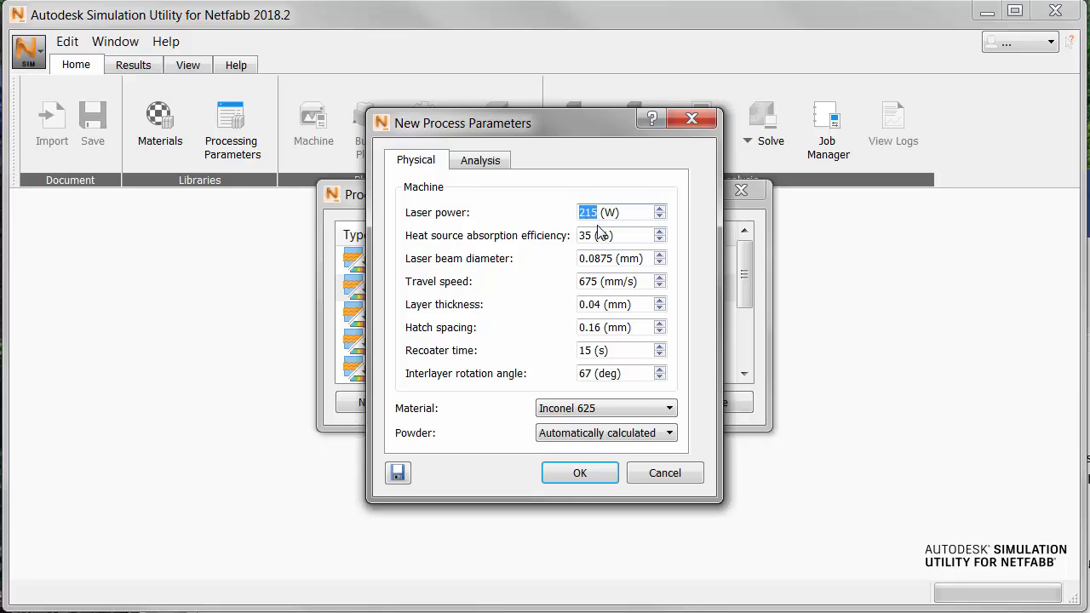
{"action": "type", "text": "150"}
{"action": "left_click", "coordinate": [622, 235]}
{"action": "type", "text": "40"}
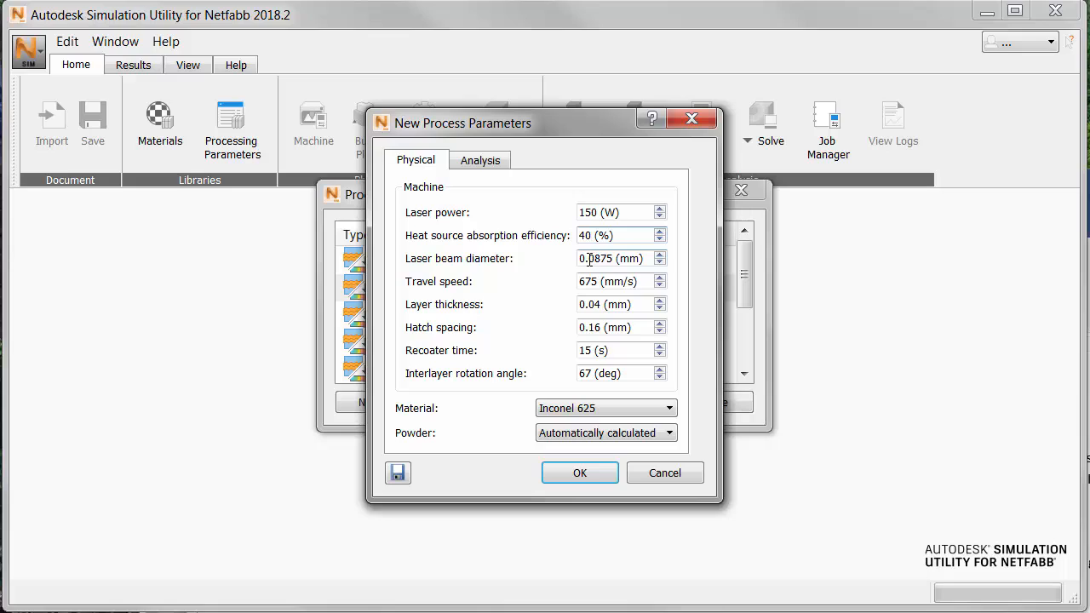
{"action": "double_click", "coordinate": [610, 259]}
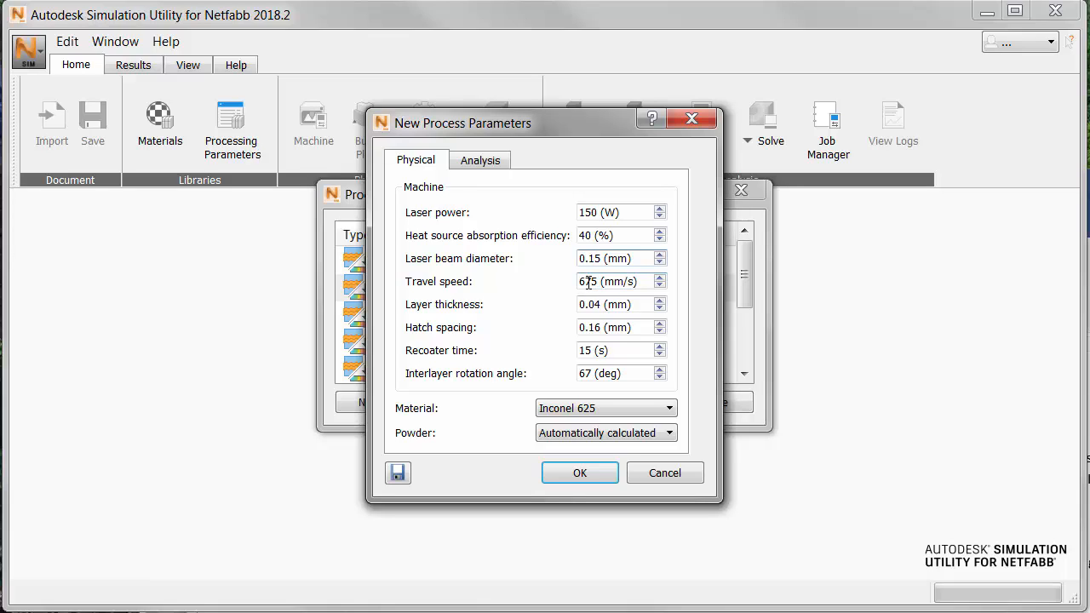
{"action": "double_click", "coordinate": [589, 282]}
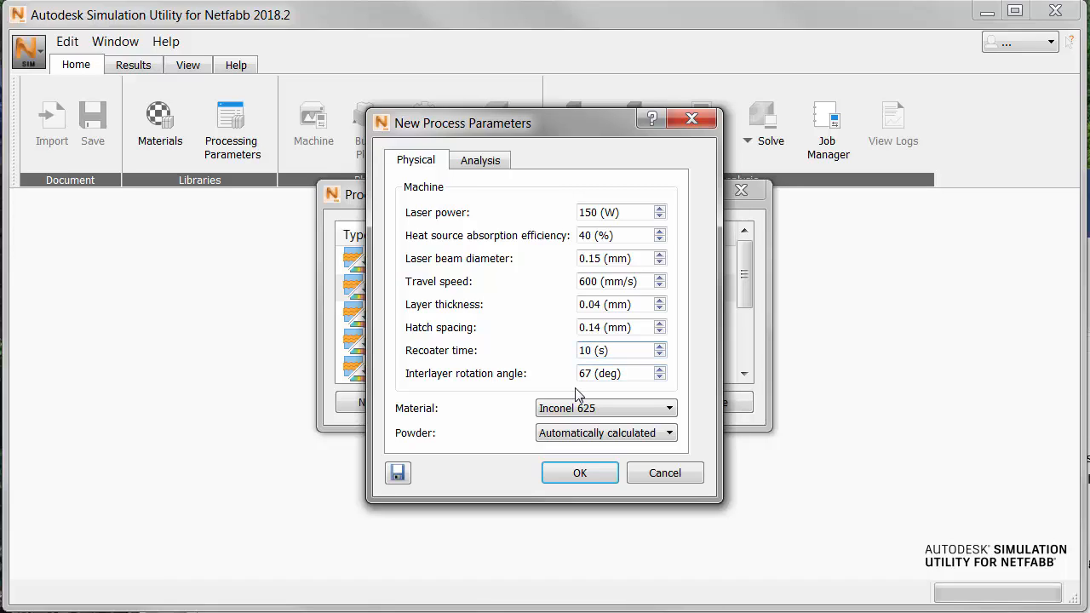
{"action": "left_click", "coordinate": [605, 351]}
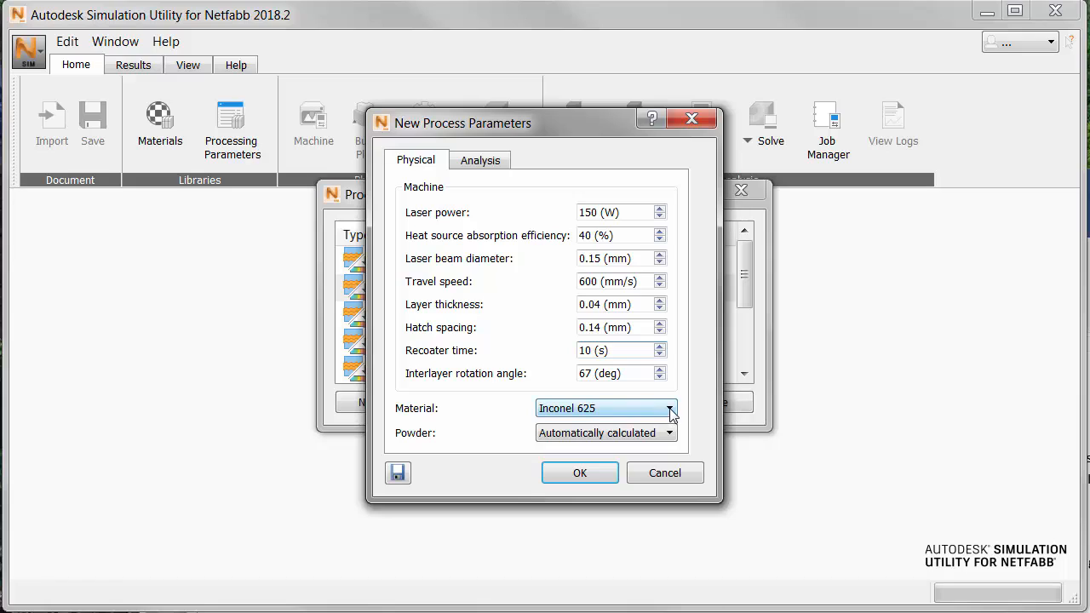
Choose Inconel 718 from the Material list for the new parameter set
{"action": "left_click", "coordinate": [669, 409]}
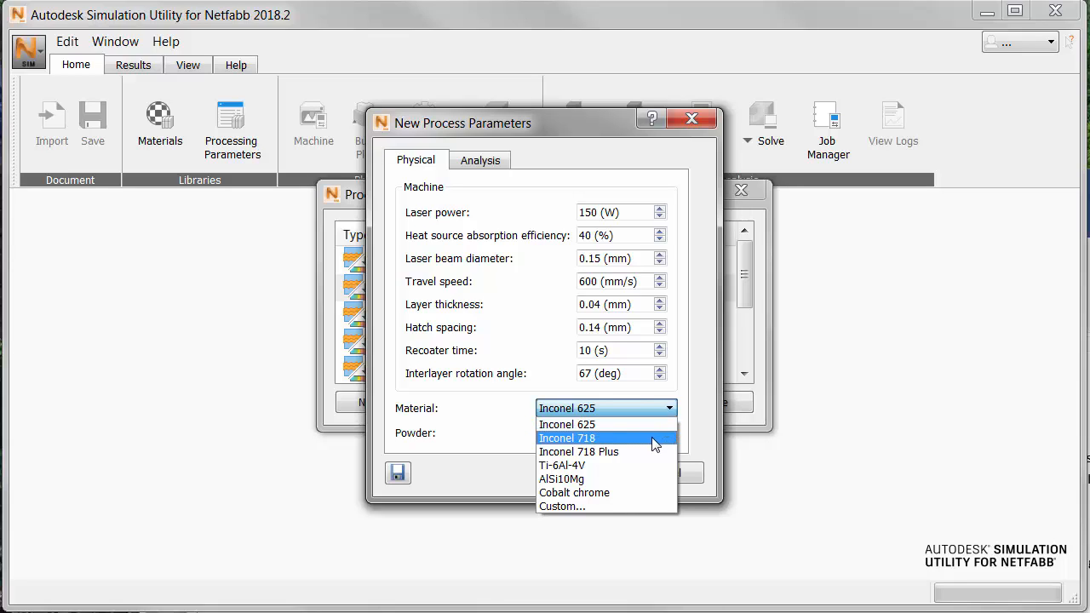
{"action": "left_click", "coordinate": [565, 438]}
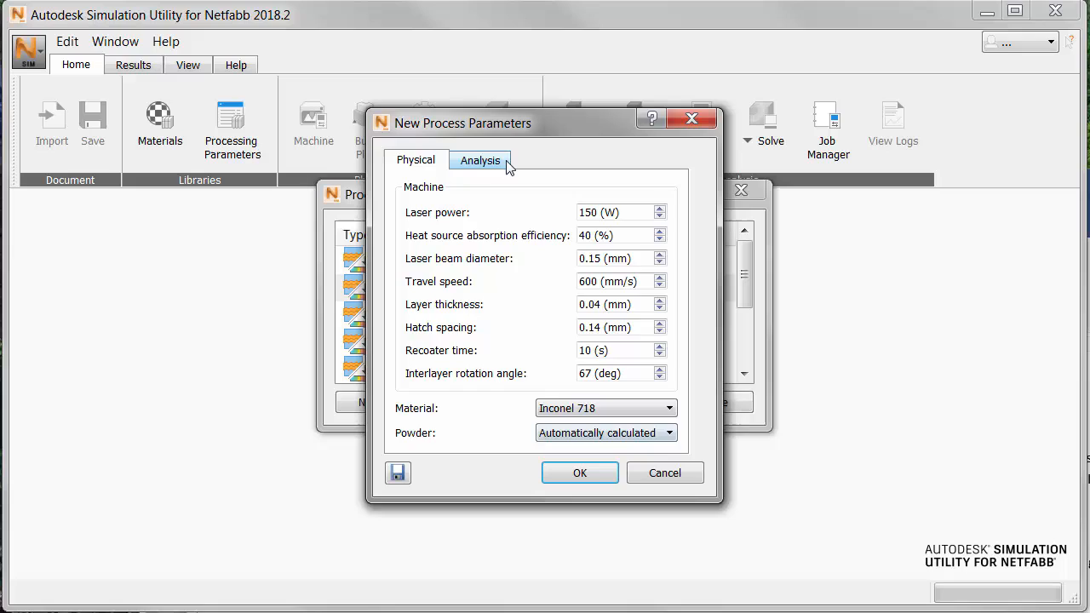
Show the Analysis options, keeping only Stress and distortion enabled
{"action": "left_click", "coordinate": [481, 161]}
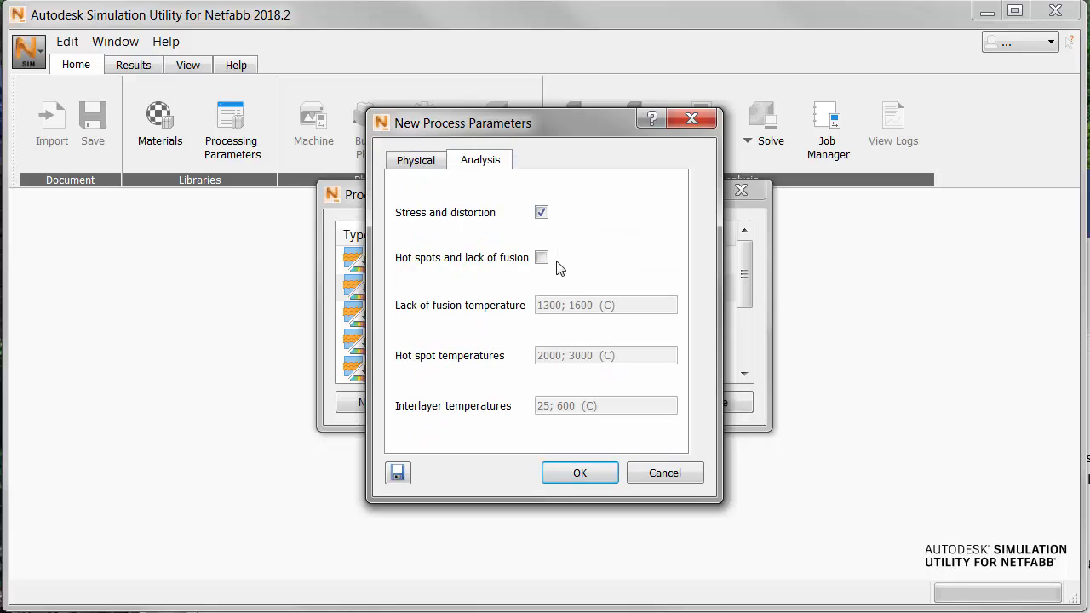
{"action": "mouse_move", "coordinate": [562, 262]}
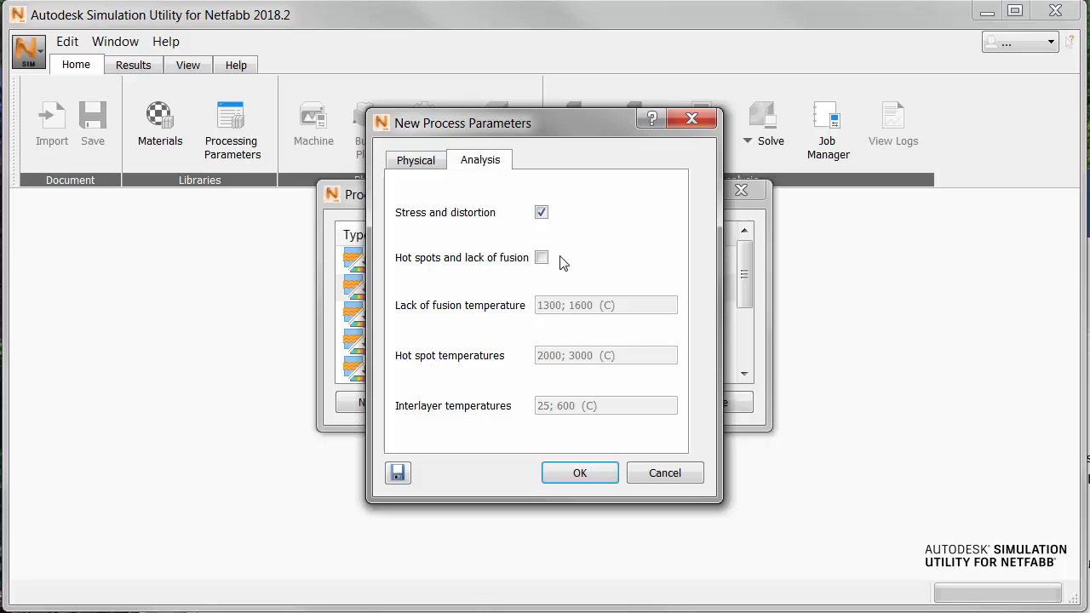
{"action": "mouse_move", "coordinate": [569, 259]}
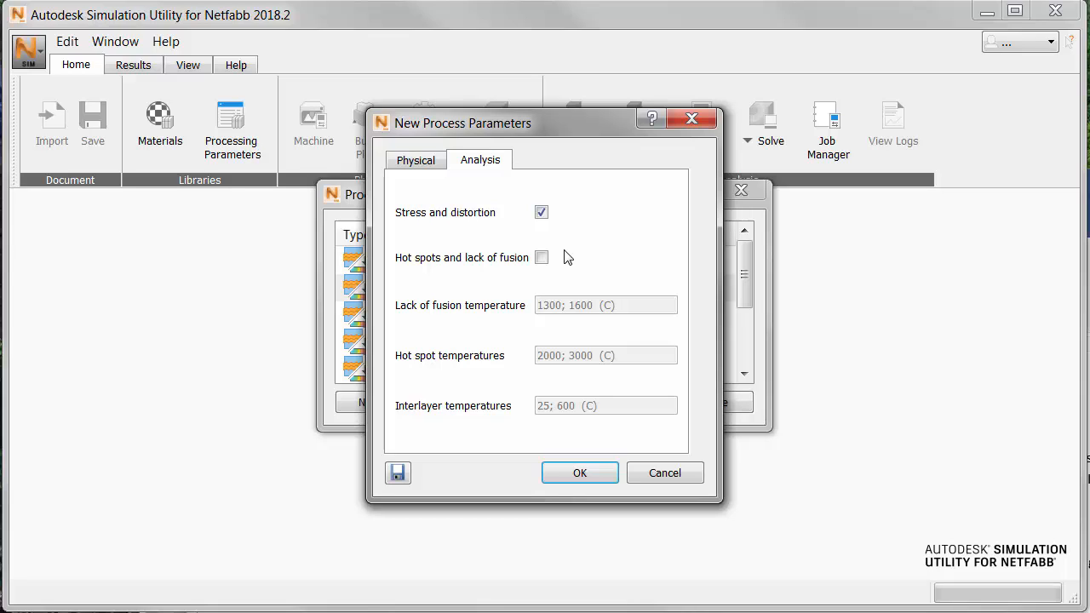
{"action": "mouse_move", "coordinate": [569, 285]}
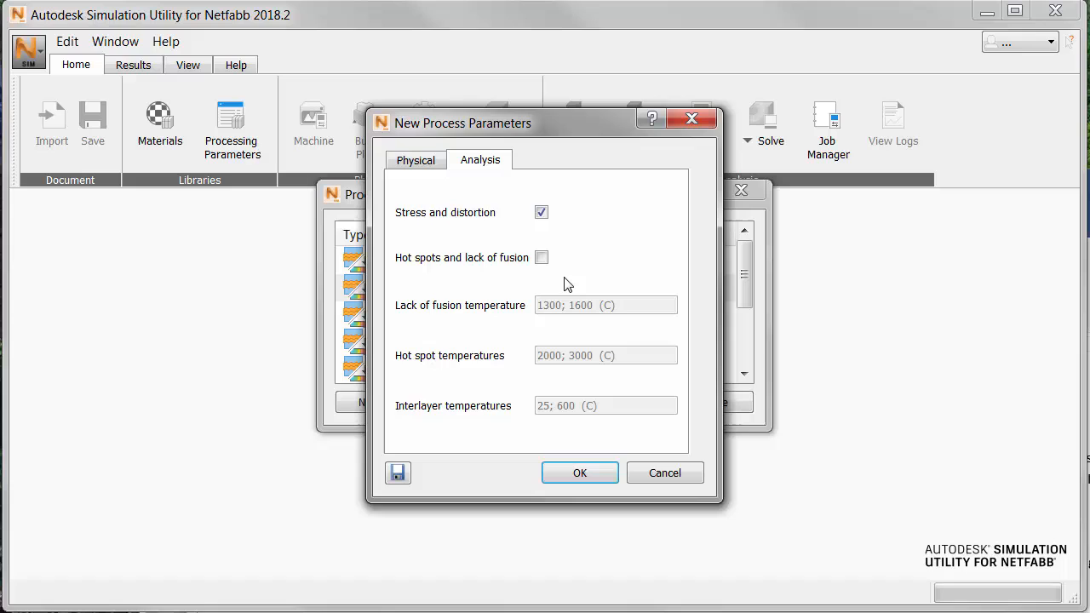
{"action": "mouse_move", "coordinate": [562, 460]}
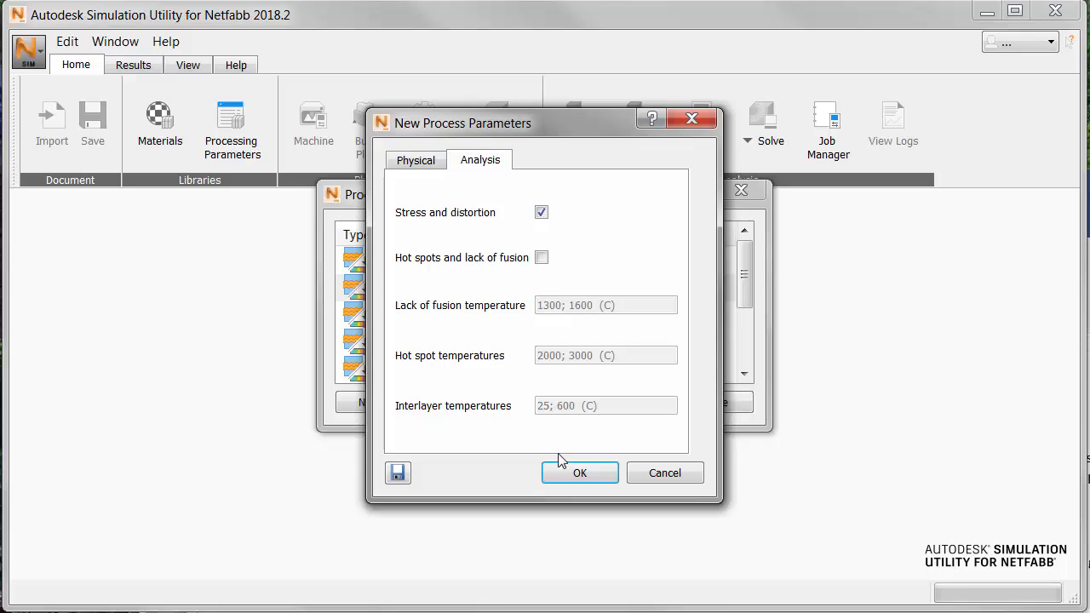
Confirm the settings, name the PRM Inc718_150W_40micron and start its generation
{"action": "left_click", "coordinate": [579, 474]}
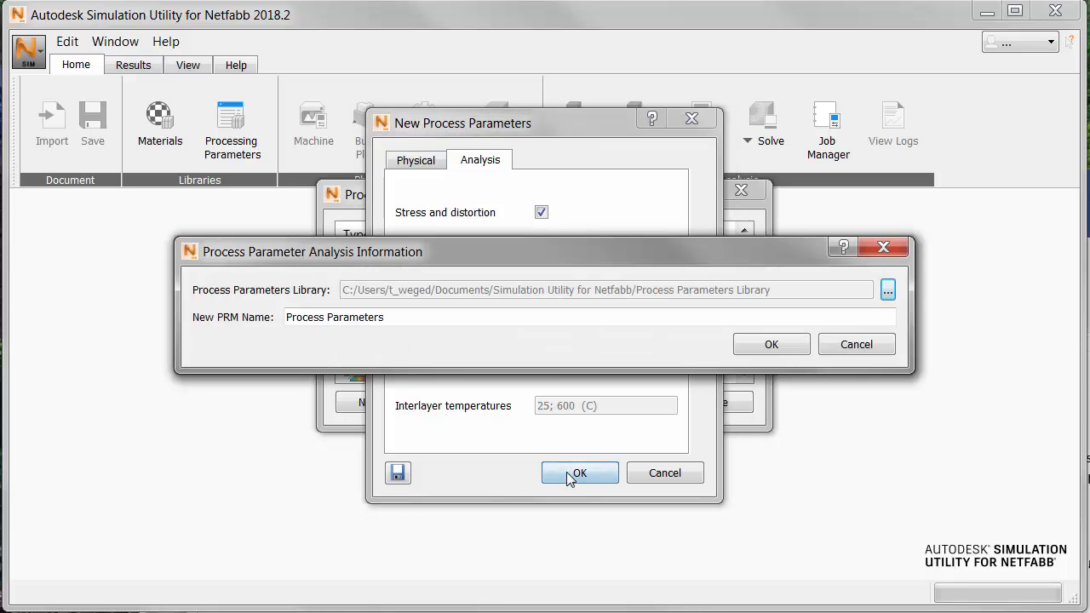
{"action": "mouse_move", "coordinate": [569, 463]}
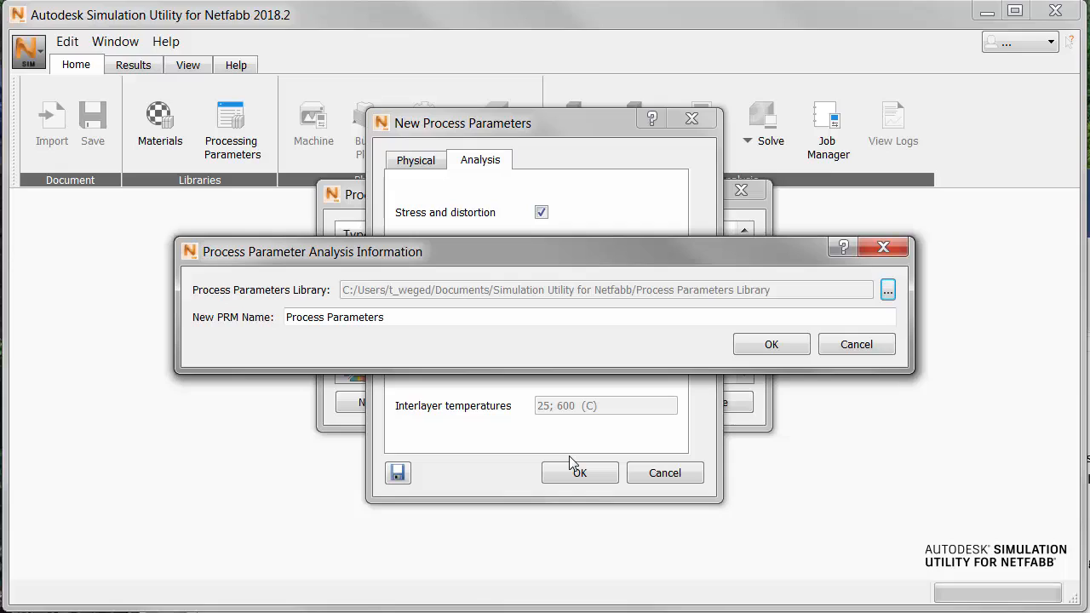
{"action": "mouse_move", "coordinate": [549, 443]}
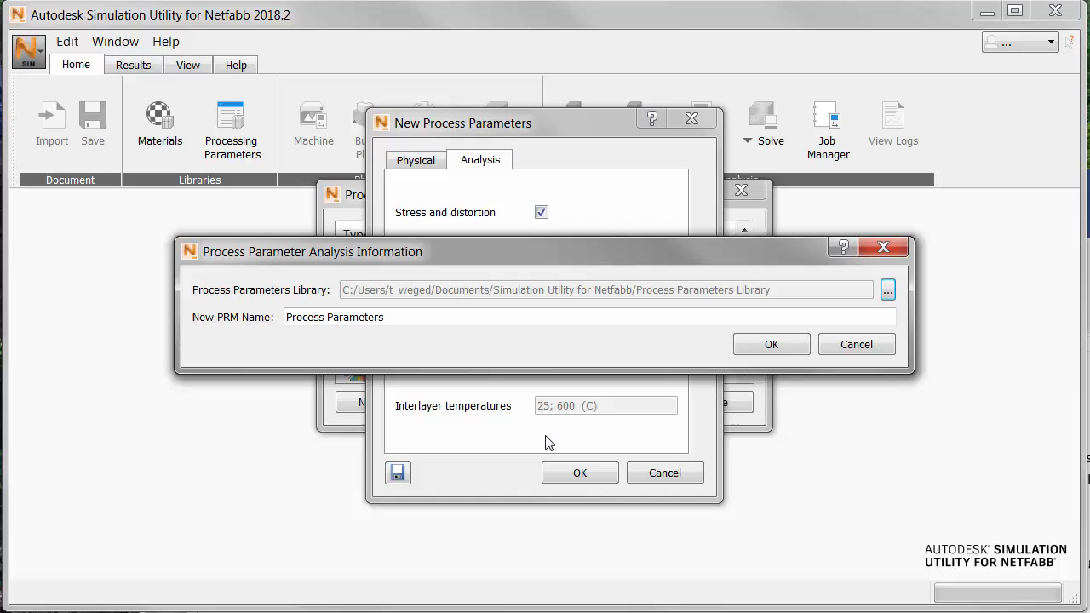
{"action": "mouse_move", "coordinate": [490, 354]}
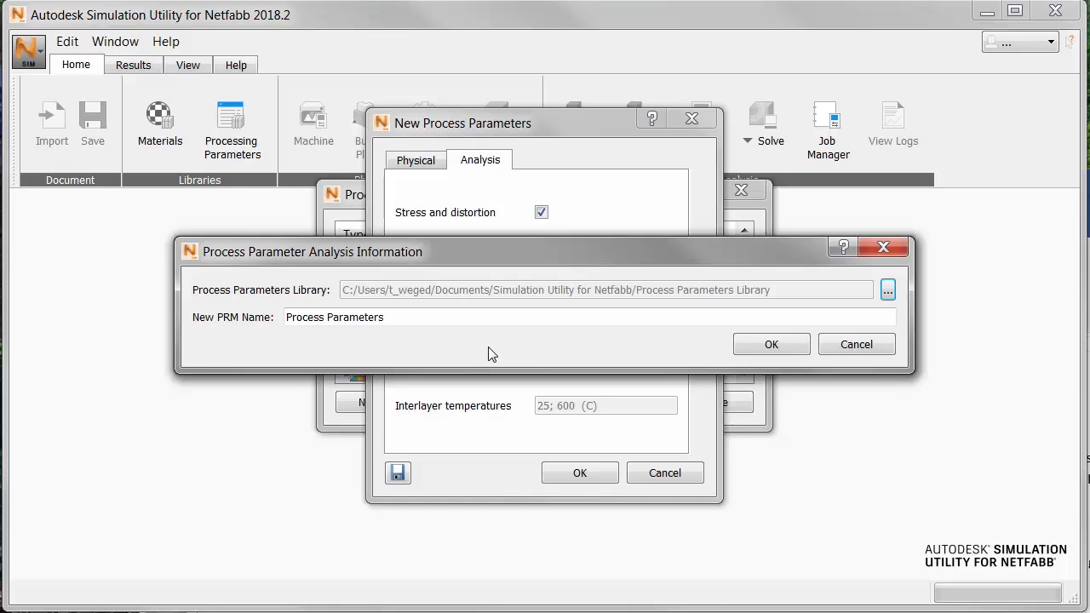
{"action": "mouse_move", "coordinate": [475, 344]}
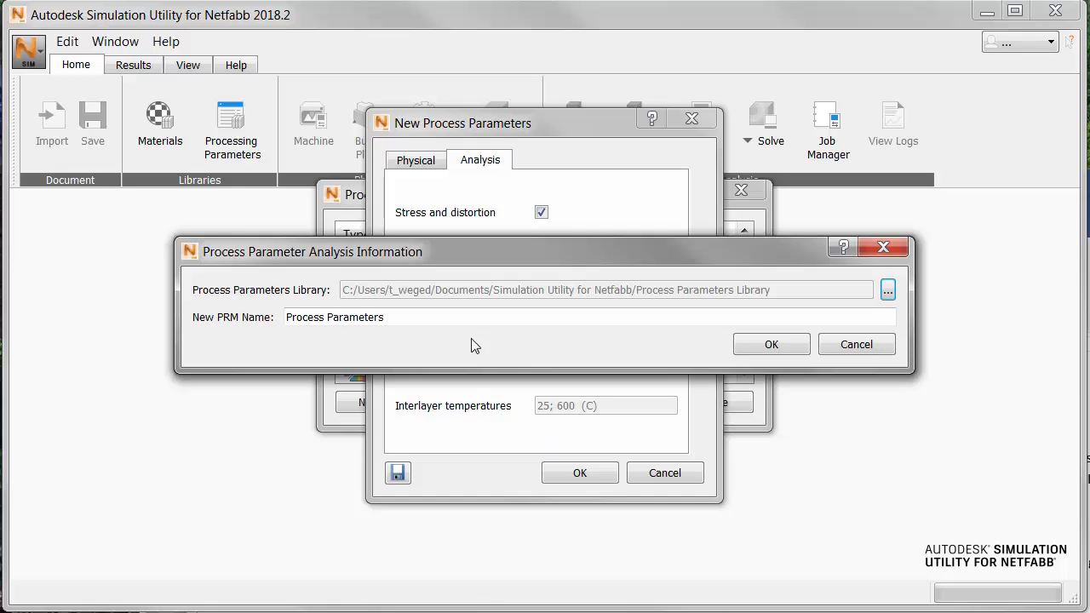
{"action": "double_click", "coordinate": [303, 317]}
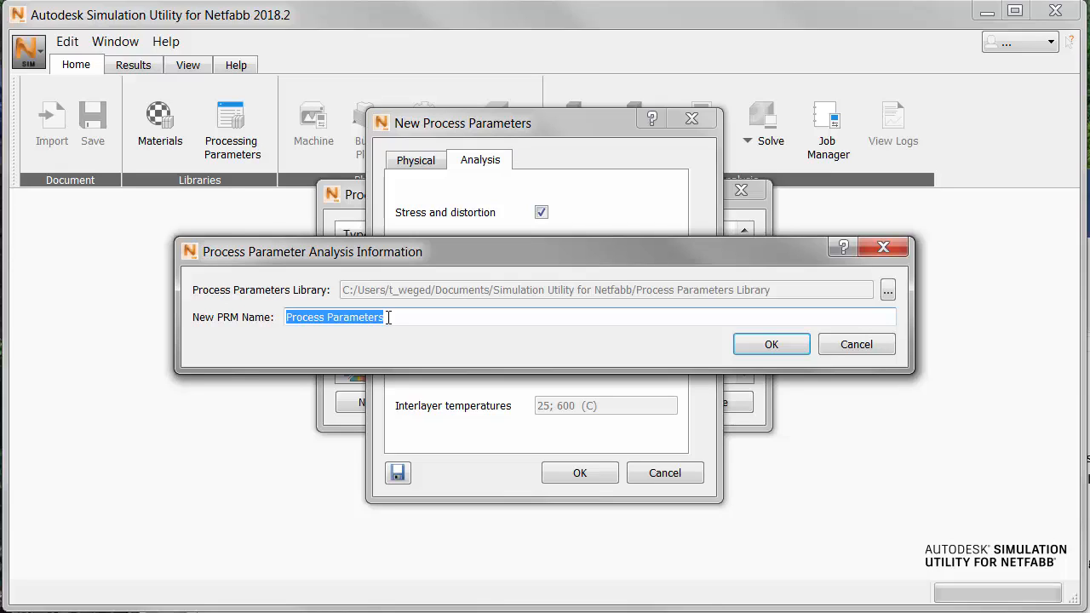
{"action": "type", "text": "Inc71"}
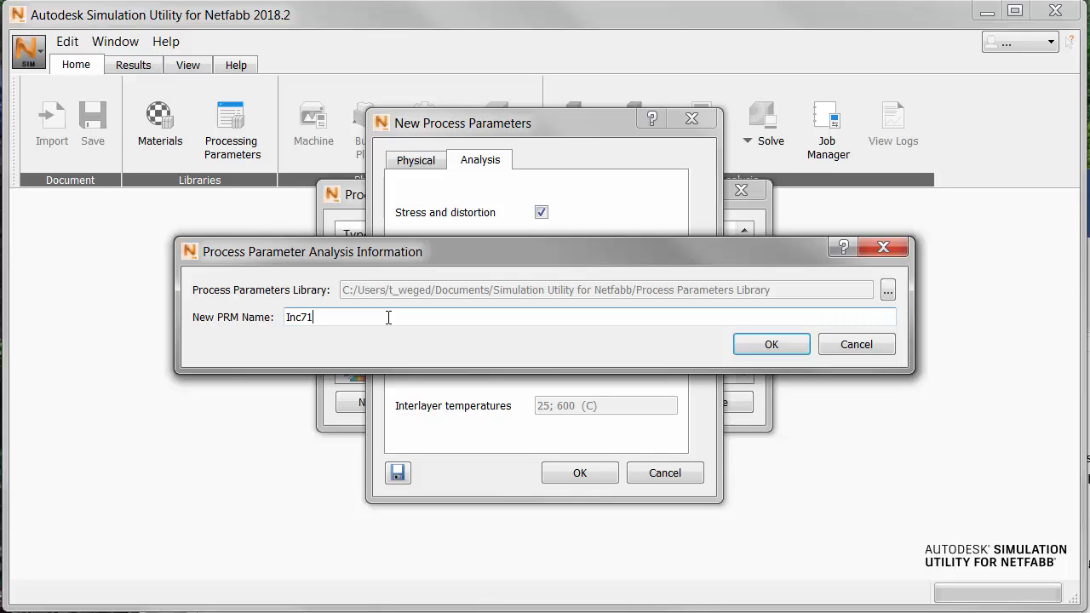
{"action": "type", "text": "8"}
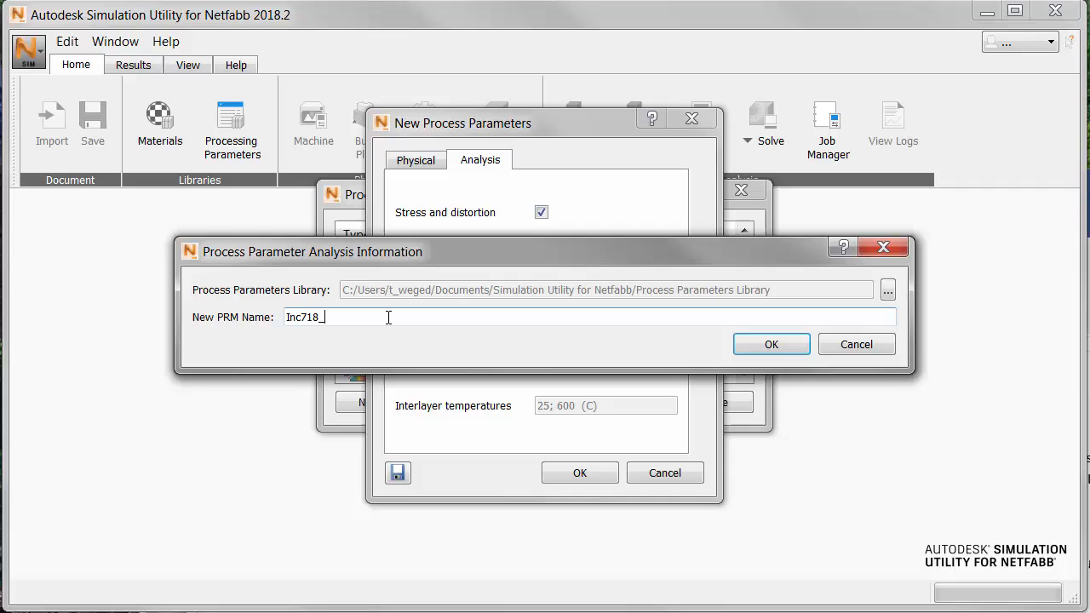
{"action": "type", "text": "_1"}
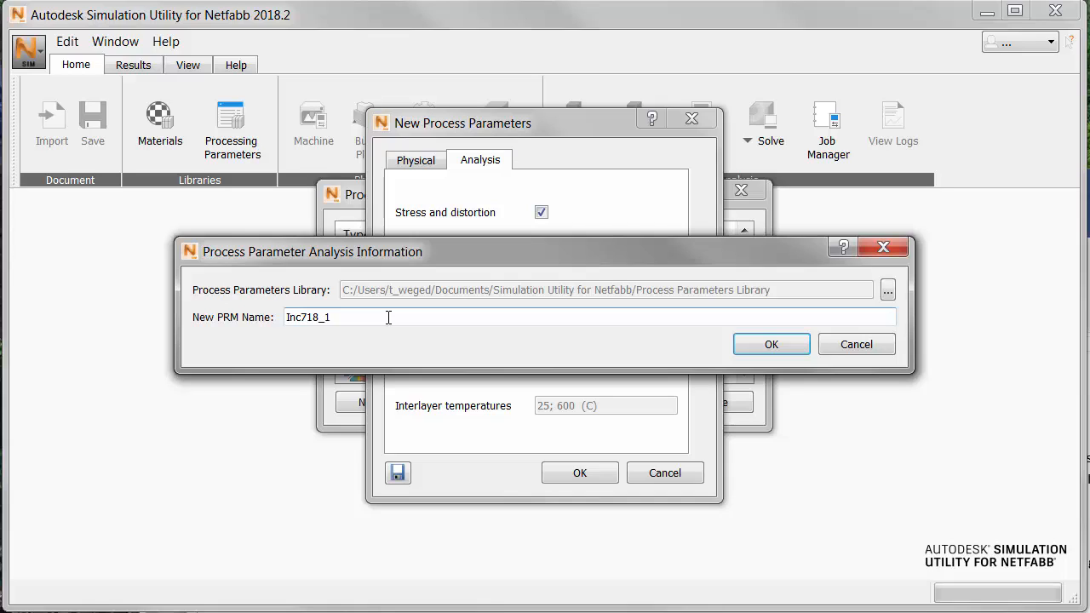
{"action": "type", "text": "150W"}
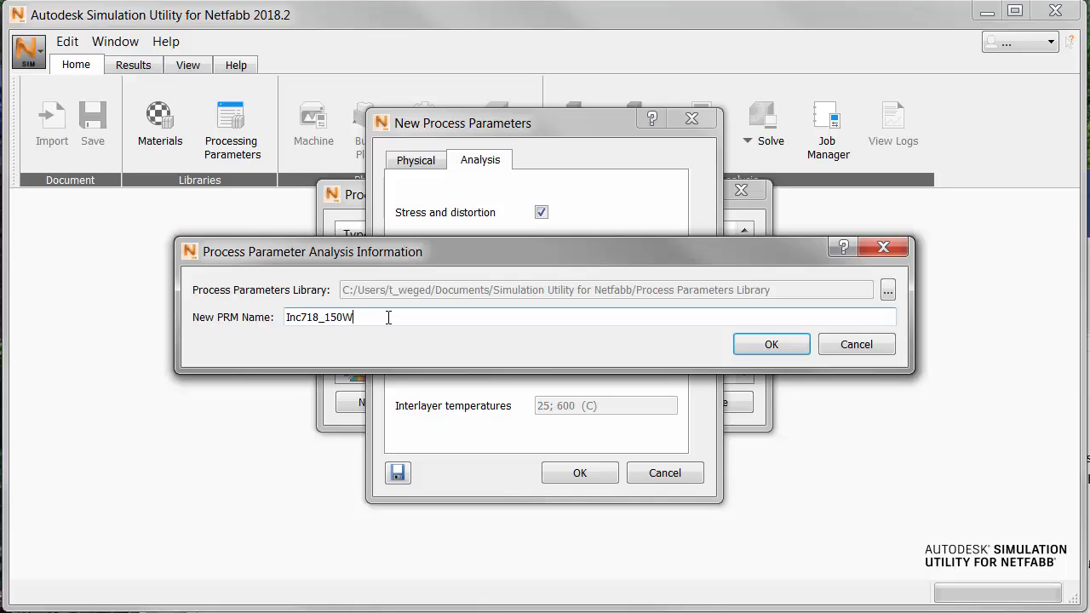
{"action": "type", "text": "_"}
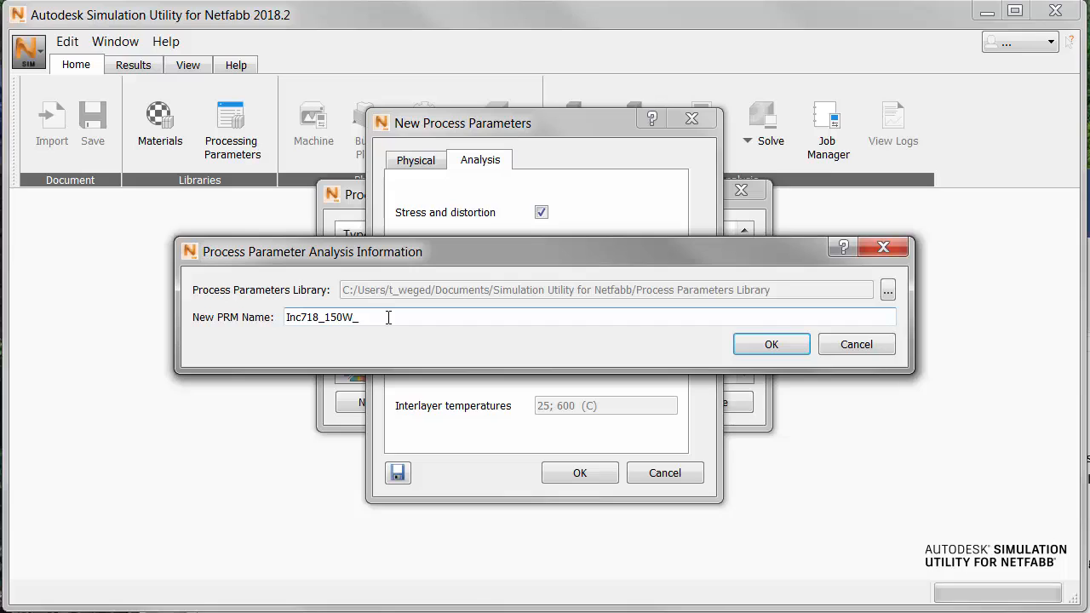
{"action": "type", "text": "40mi"}
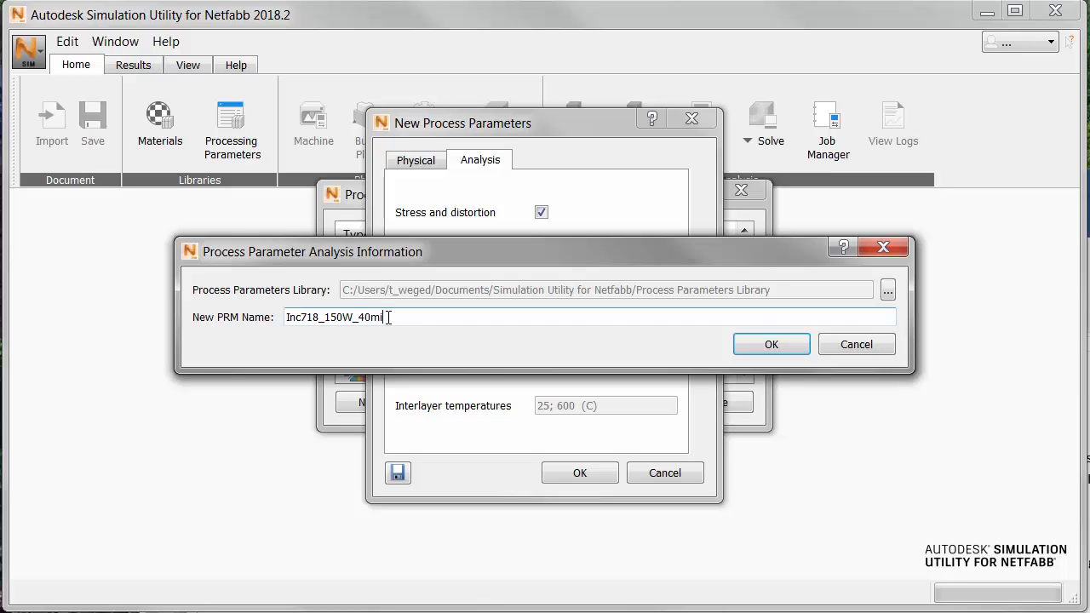
{"action": "left_click", "coordinate": [770, 344]}
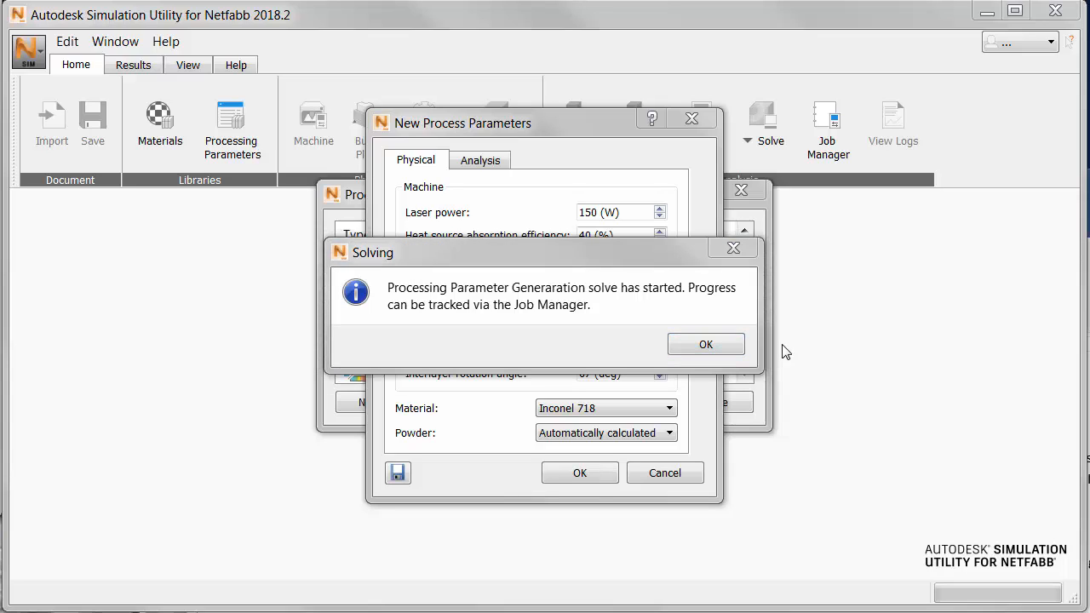
{"action": "mouse_move", "coordinate": [705, 344]}
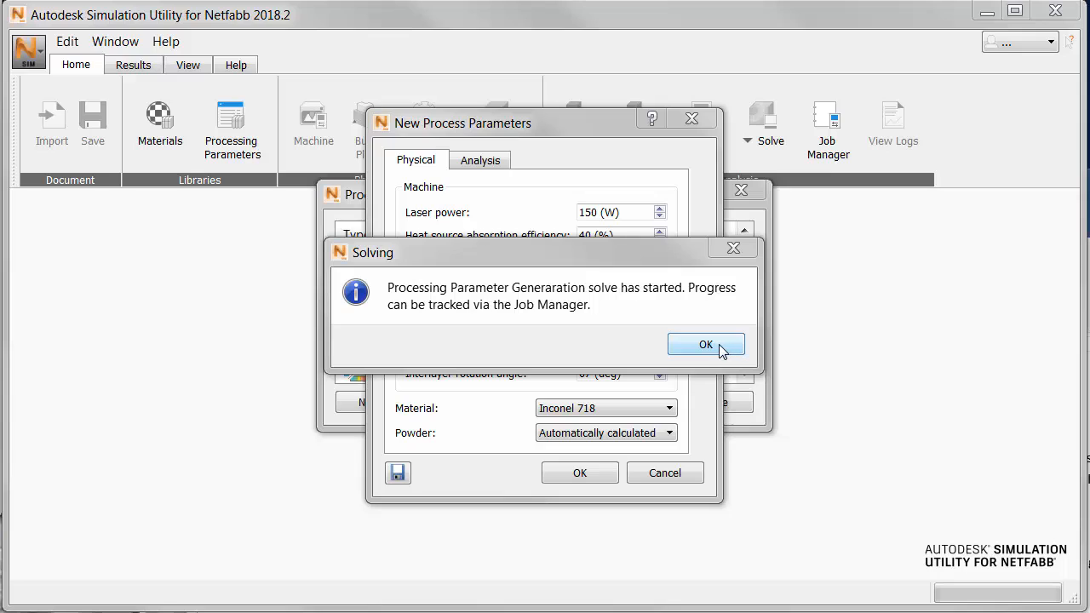
{"action": "mouse_move", "coordinate": [726, 351]}
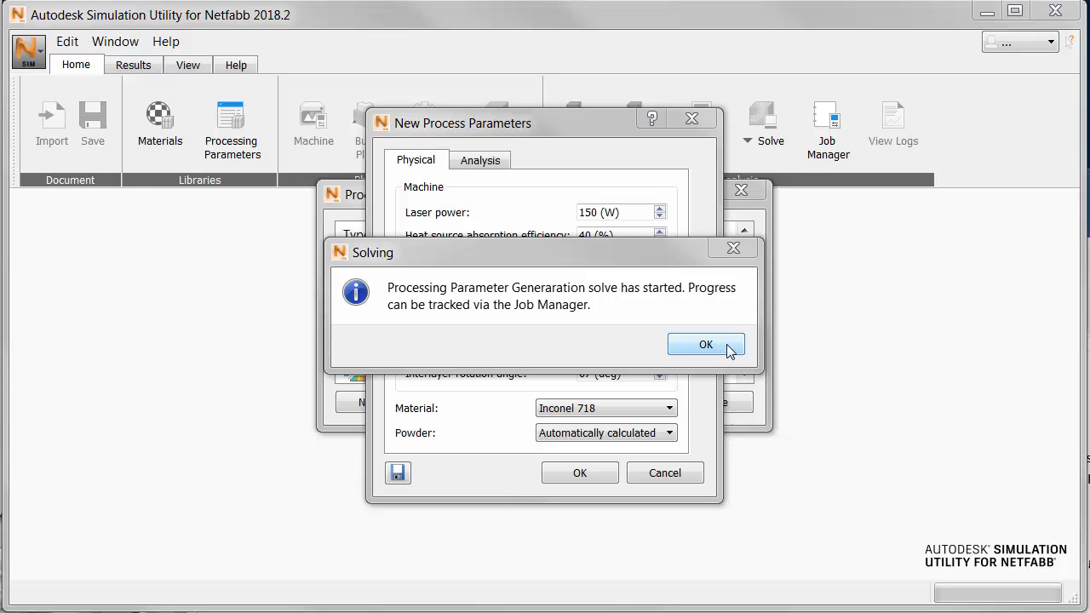
Acknowledge the Solving message and return to the main workspace
{"action": "left_click", "coordinate": [705, 344]}
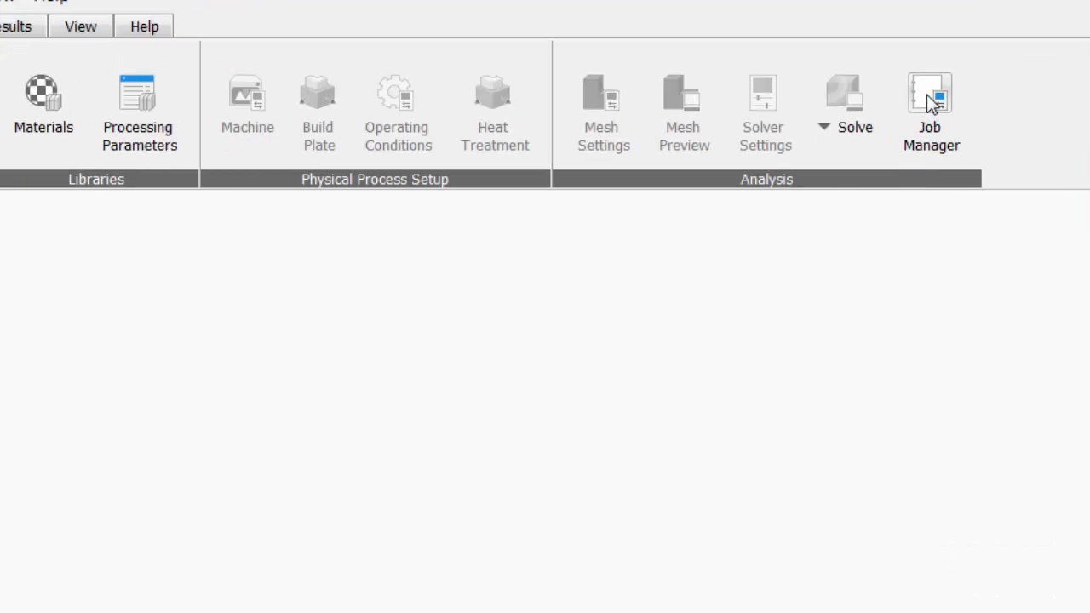
Show the Job Manager list scrolled to the running Inc718_150W job
{"action": "left_click", "coordinate": [930, 102]}
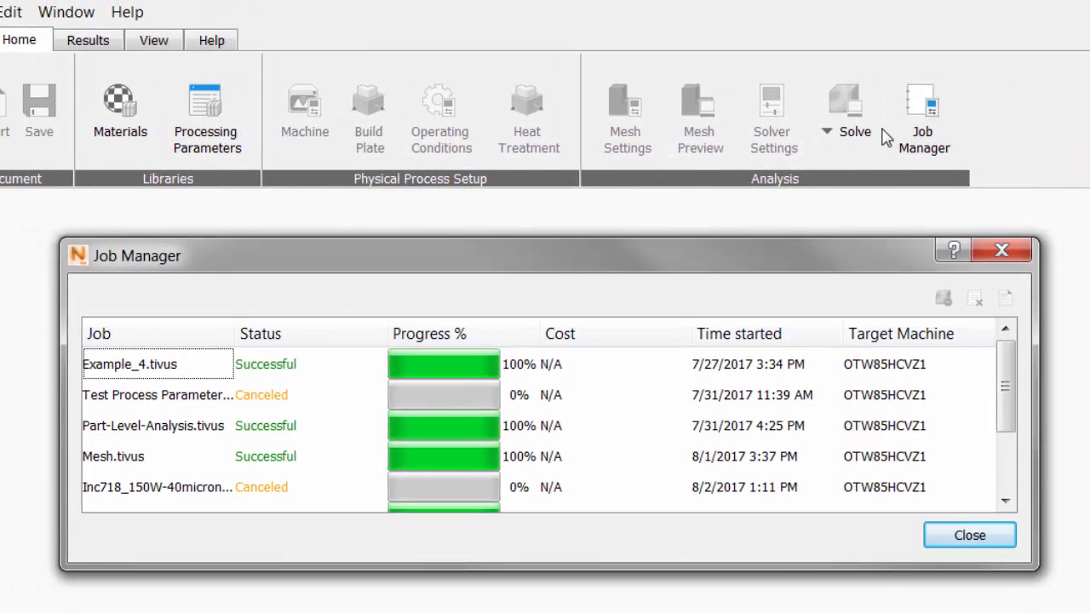
{"action": "mouse_move", "coordinate": [787, 264]}
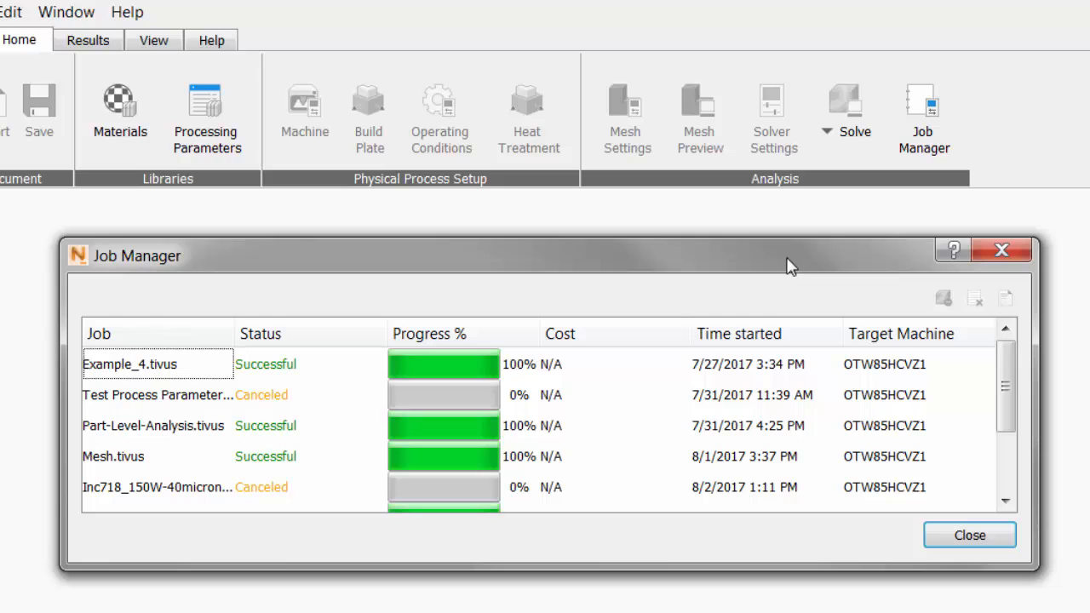
{"action": "mouse_move", "coordinate": [1002, 371]}
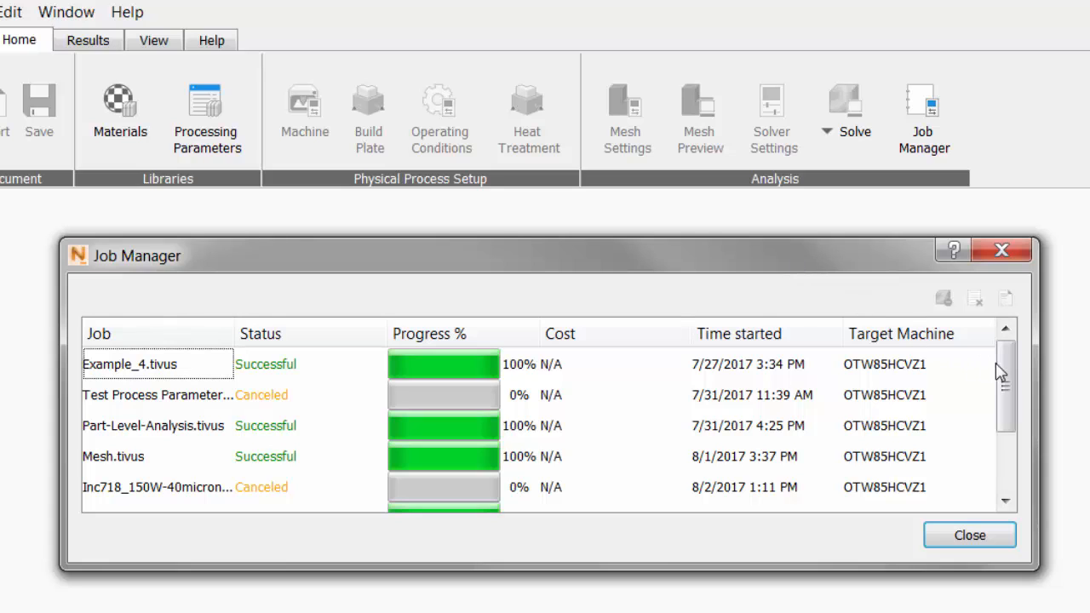
{"action": "scroll", "scroll_direction": "down", "scroll_amount": 3}
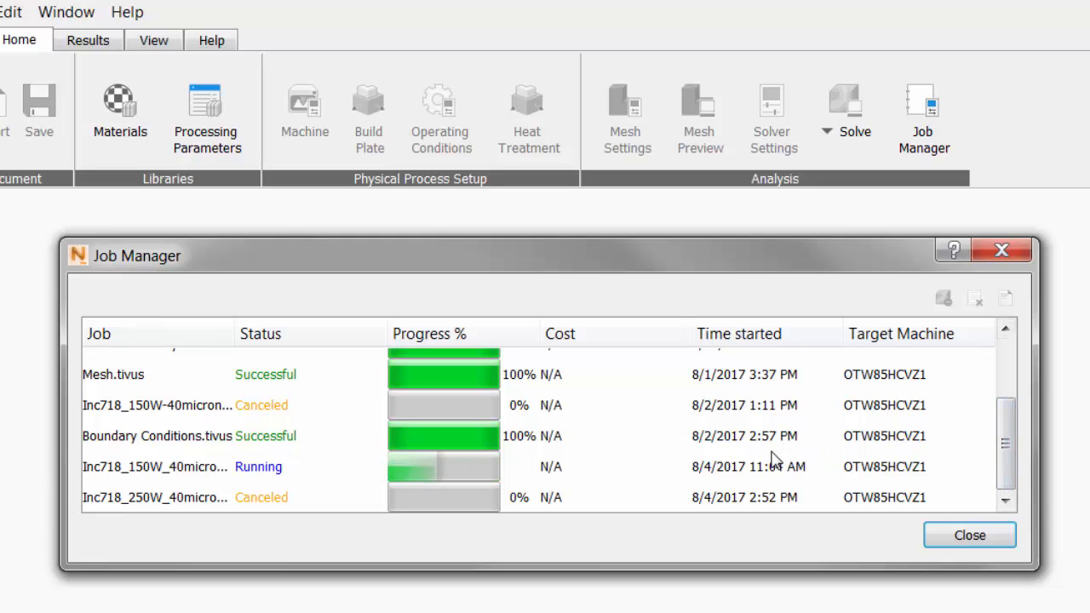
{"action": "mouse_move", "coordinate": [646, 447]}
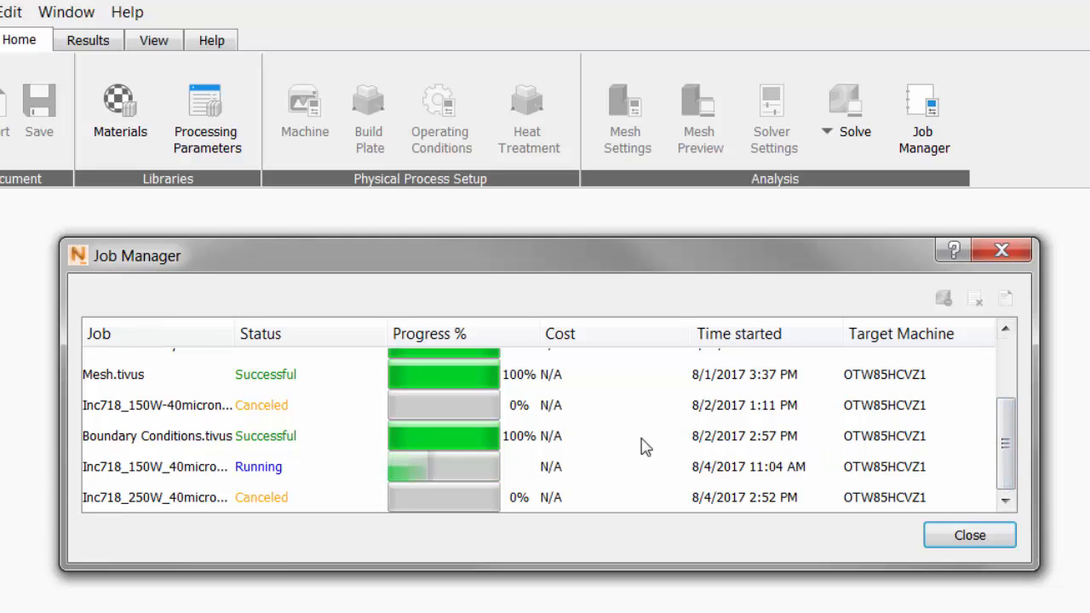
{"action": "mouse_move", "coordinate": [560, 419]}
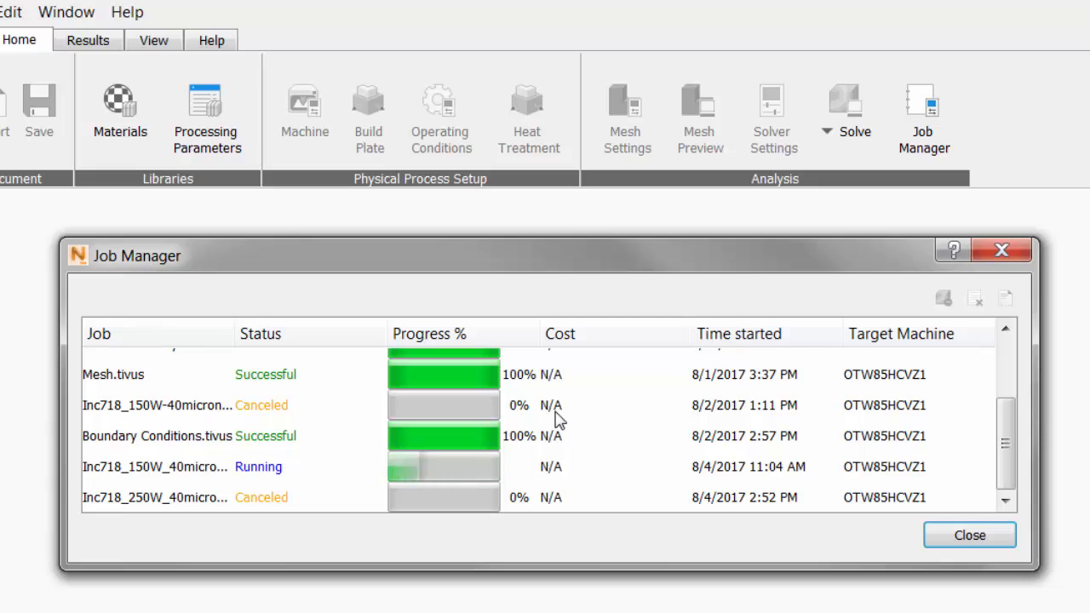
{"action": "mouse_move", "coordinate": [868, 484]}
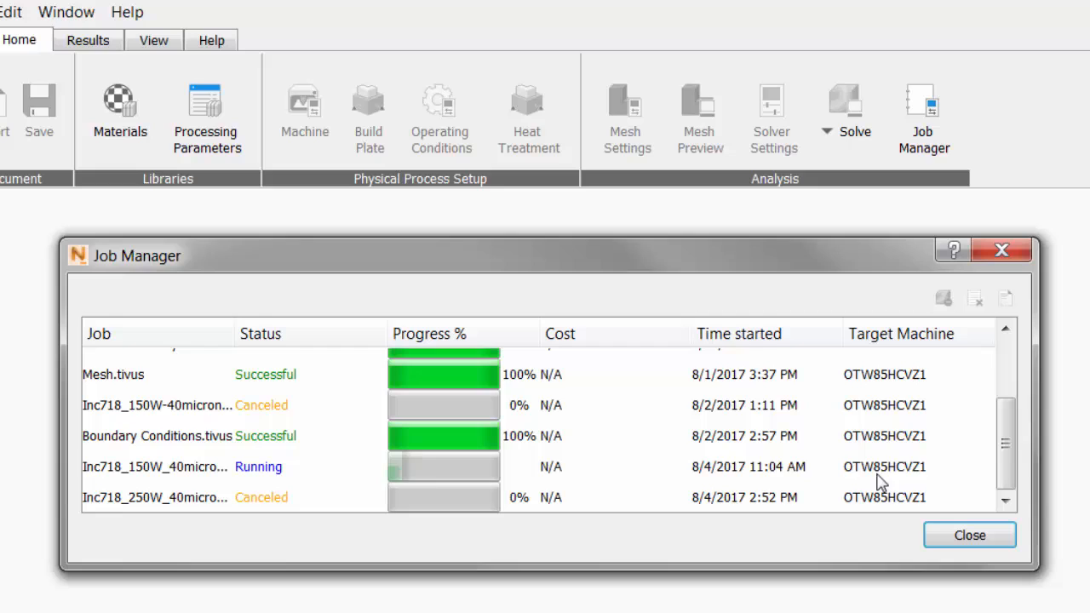
{"action": "mouse_move", "coordinate": [895, 262]}
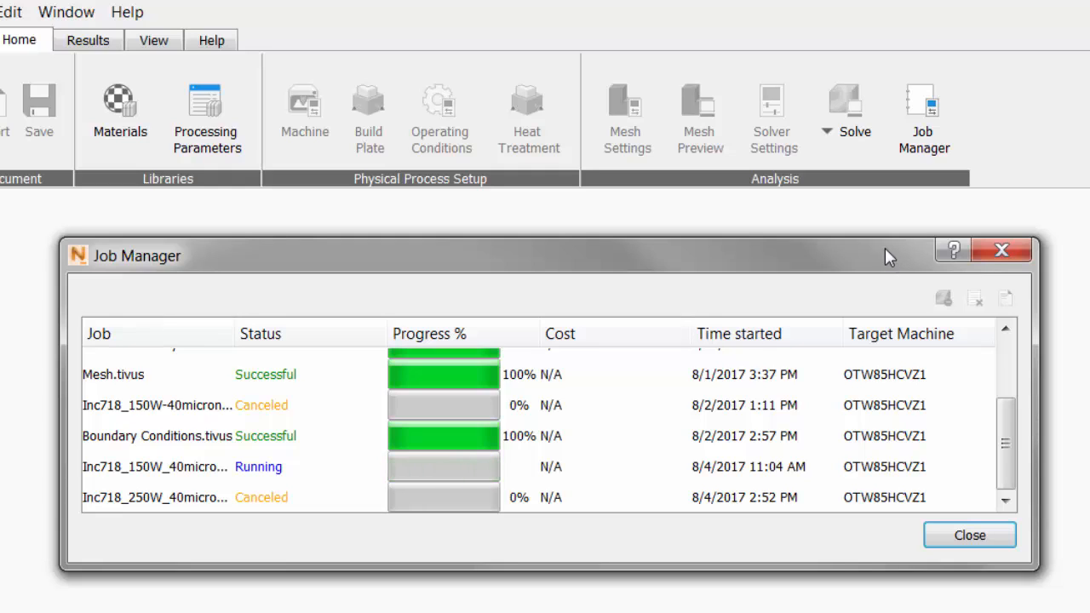
{"action": "mouse_move", "coordinate": [630, 473]}
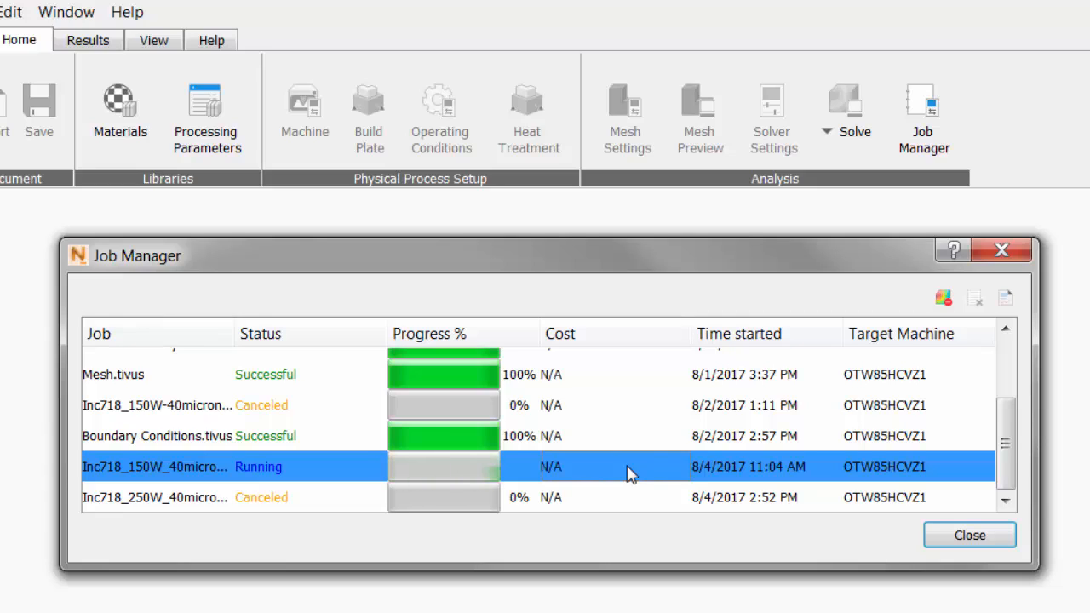
{"action": "mouse_move", "coordinate": [944, 298]}
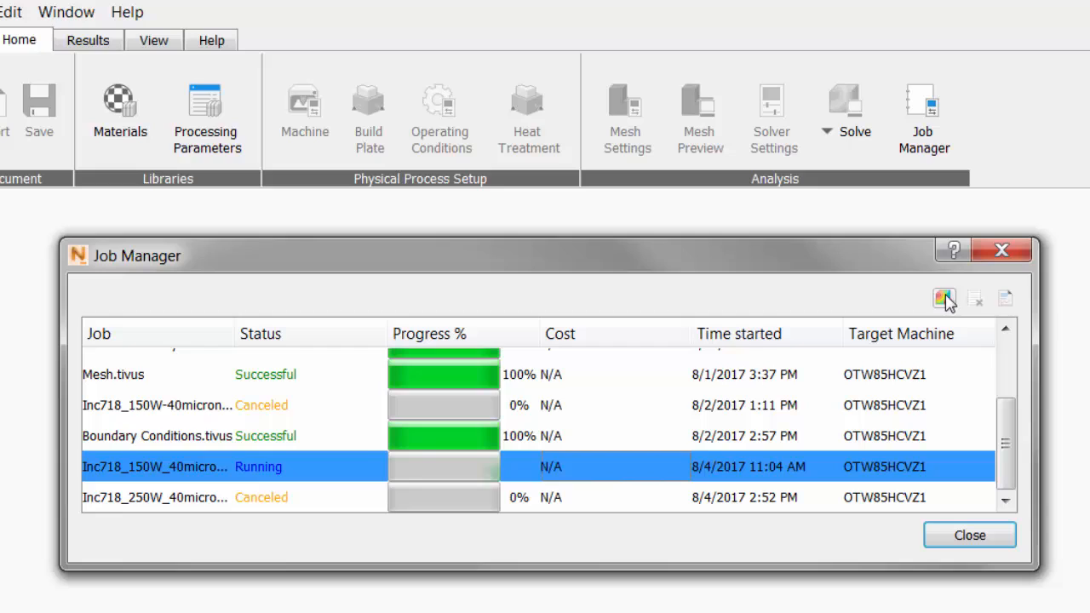
Cancel the running Inc718_150W job and close the Job Manager
{"action": "left_click", "coordinate": [975, 300]}
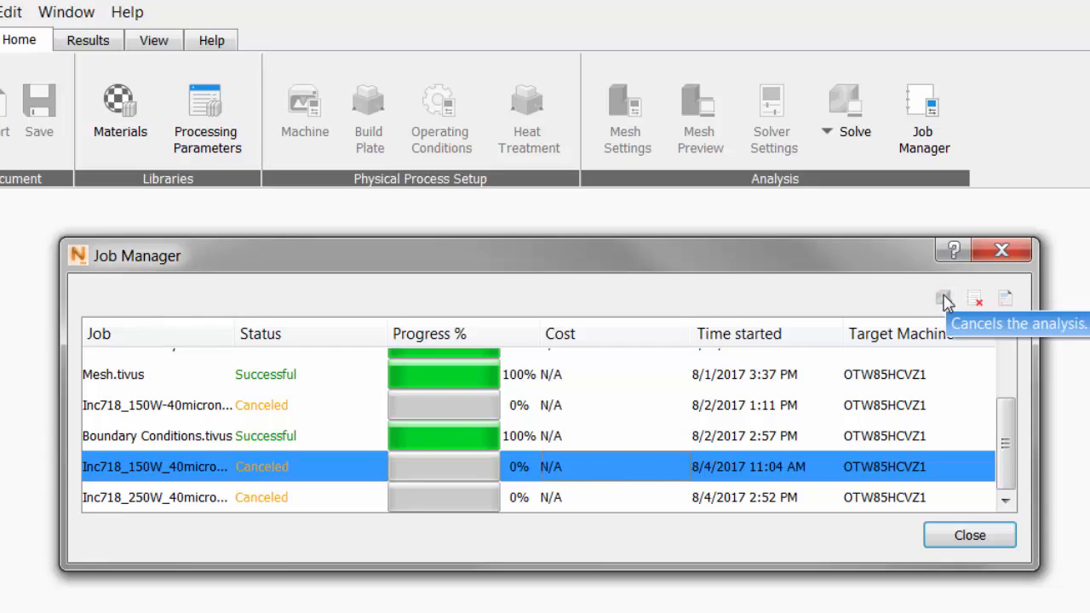
{"action": "mouse_move", "coordinate": [889, 269]}
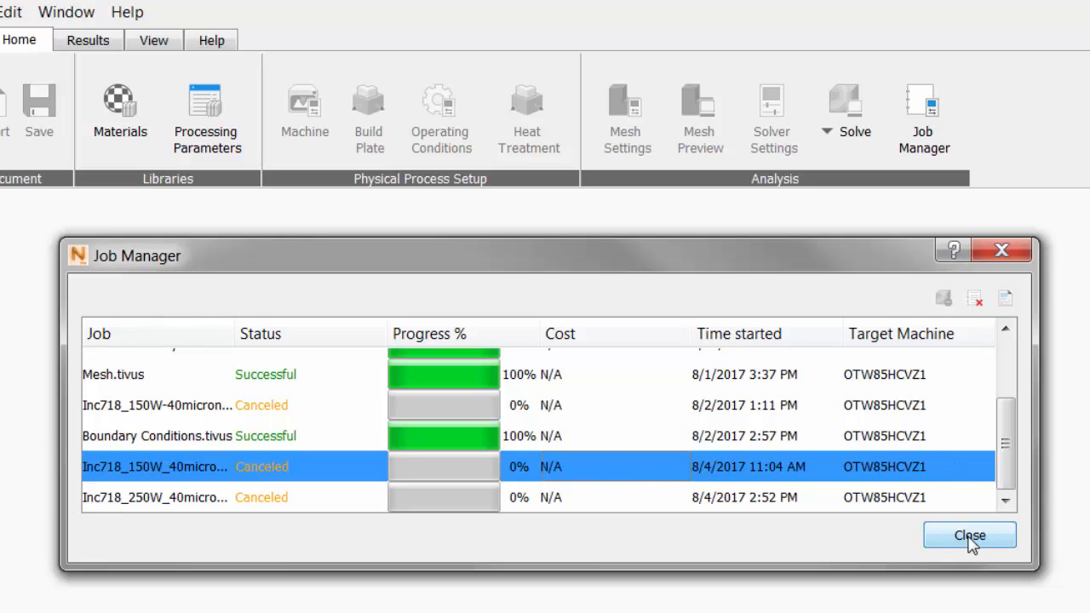
{"action": "left_click", "coordinate": [969, 535]}
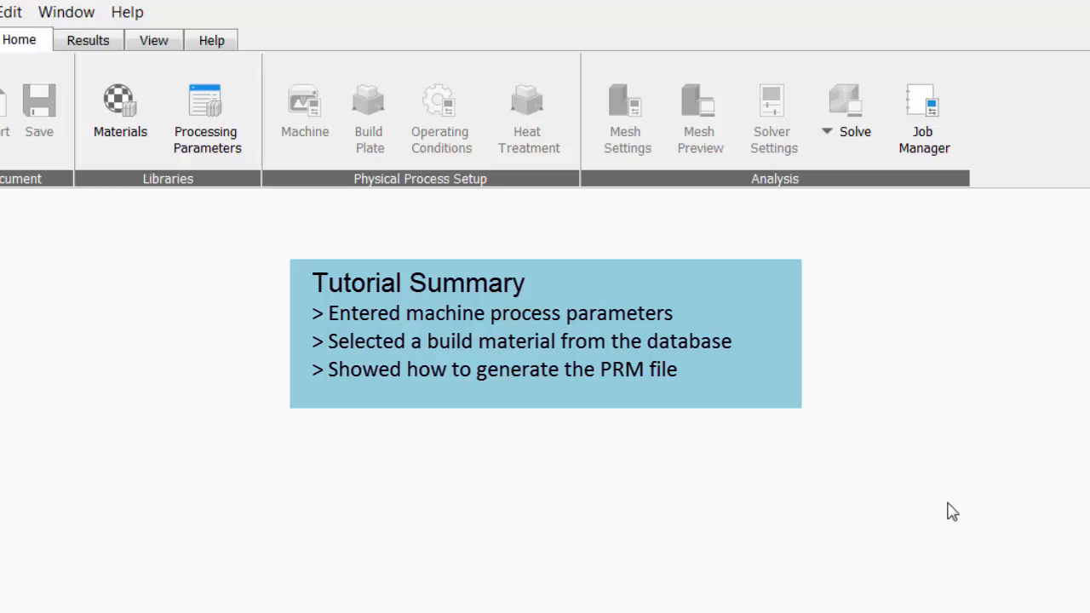
{"action": "mouse_move", "coordinate": [940, 511]}
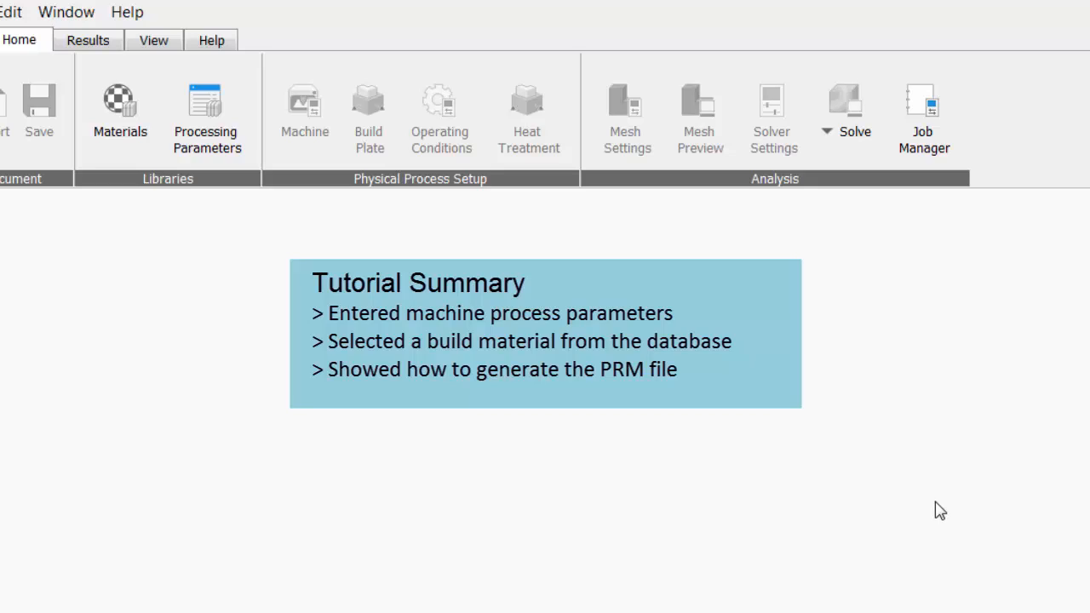